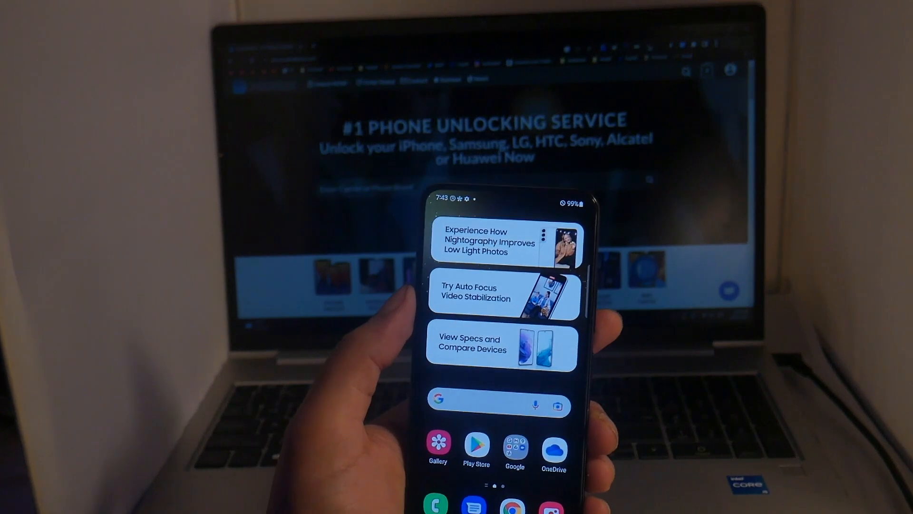
- Open the SAMSUNG UNLOCK category from the UnlockBoot home page
left_click(435, 503)
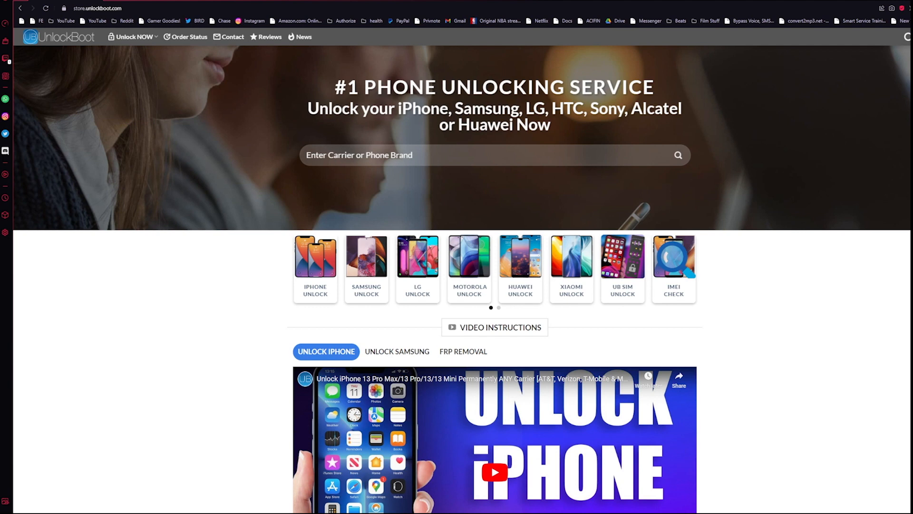
mouse_move(384, 296)
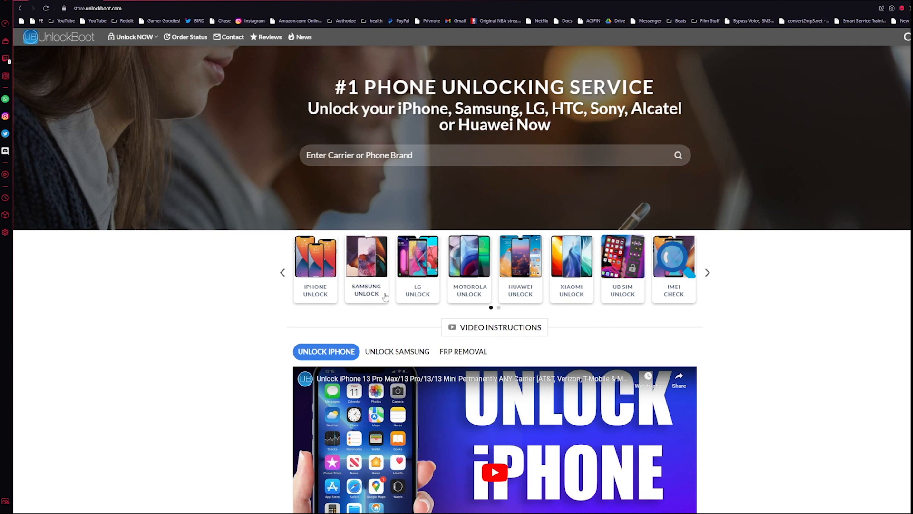
left_click(366, 257)
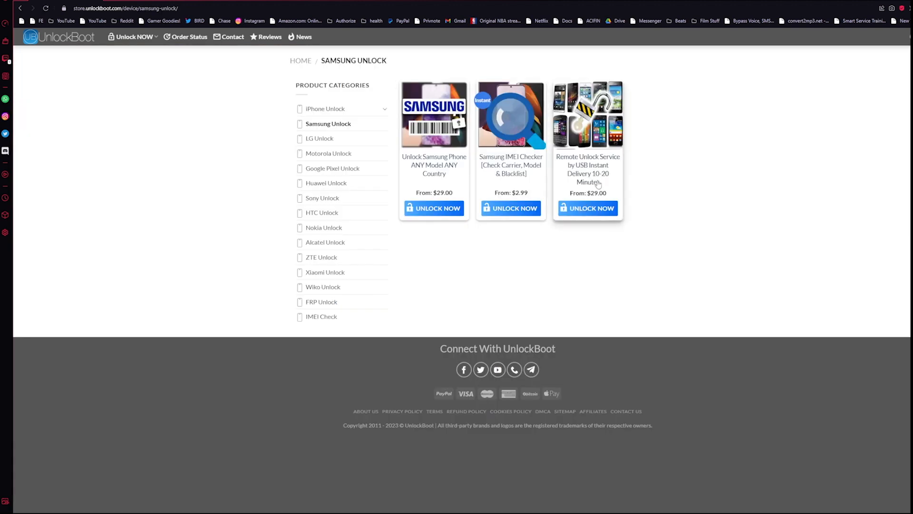
left_click(588, 208)
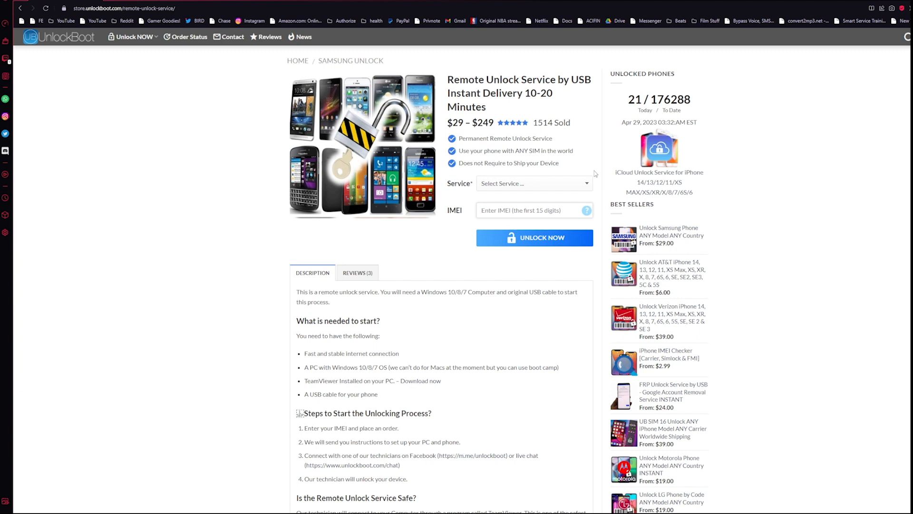
left_click(532, 182)
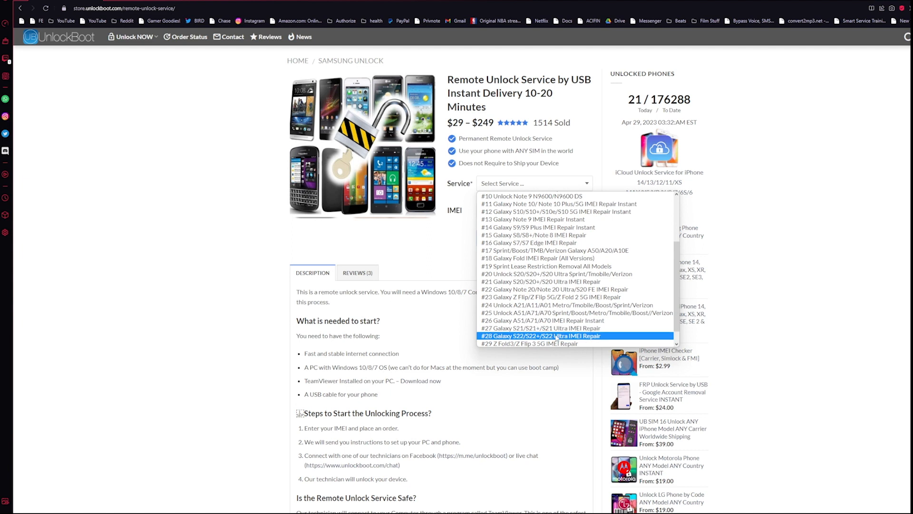
left_click(539, 335)
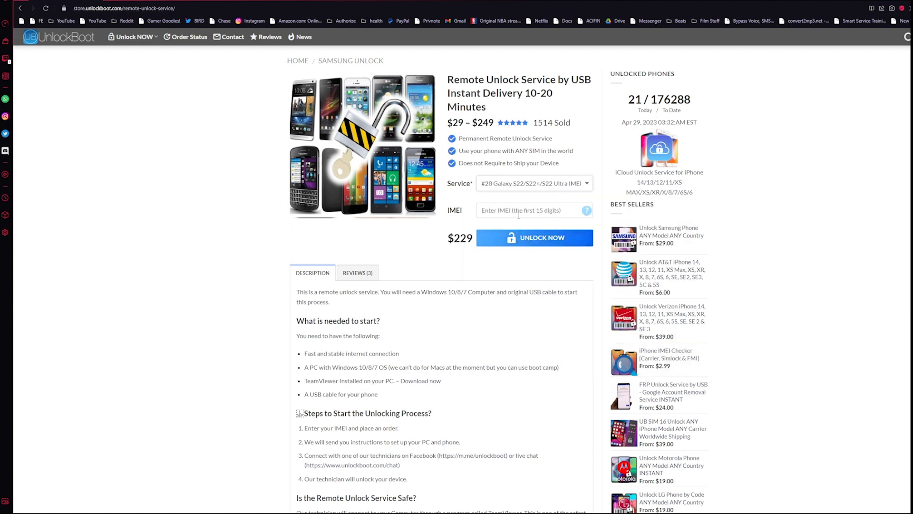
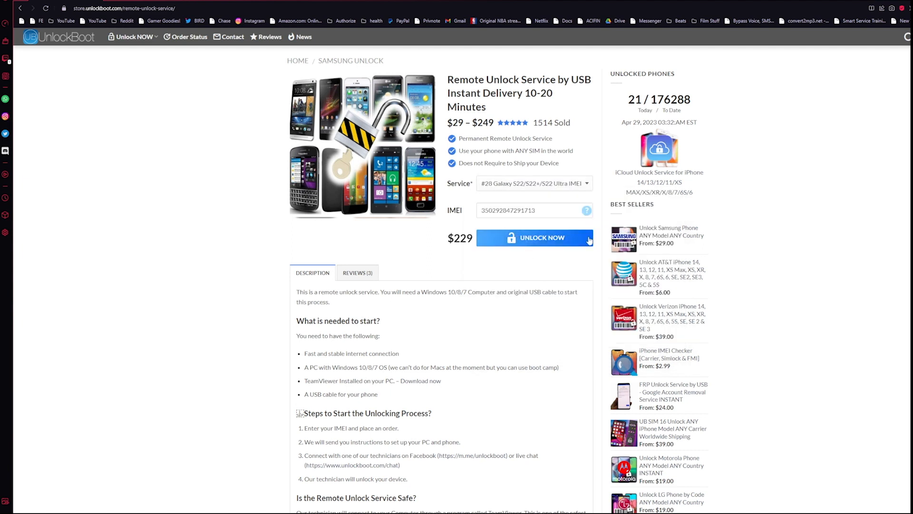
left_click(534, 238)
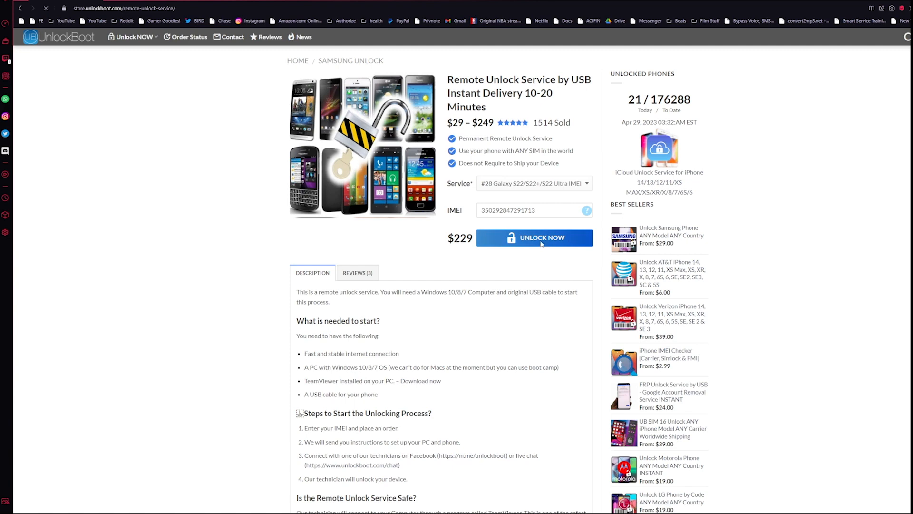
left_click(534, 238)
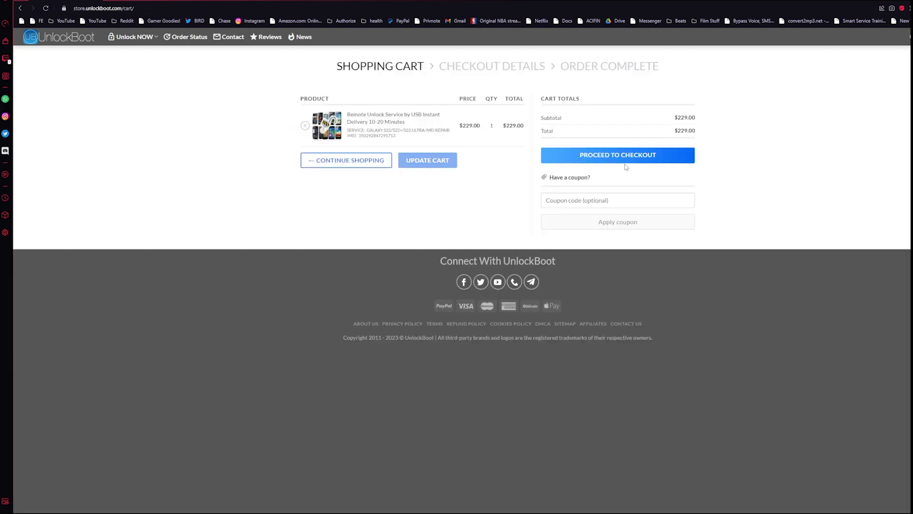